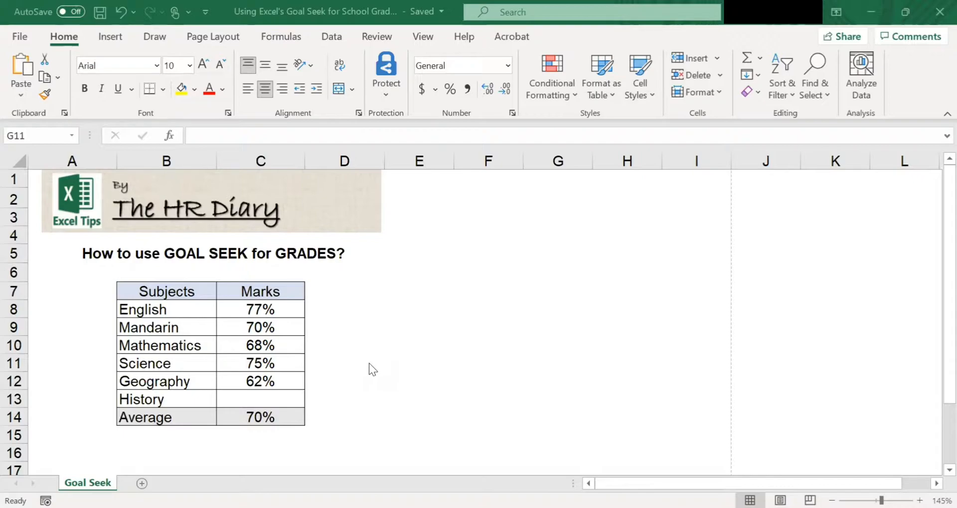
{"action": "mouse_move", "coordinate": [384, 358]}
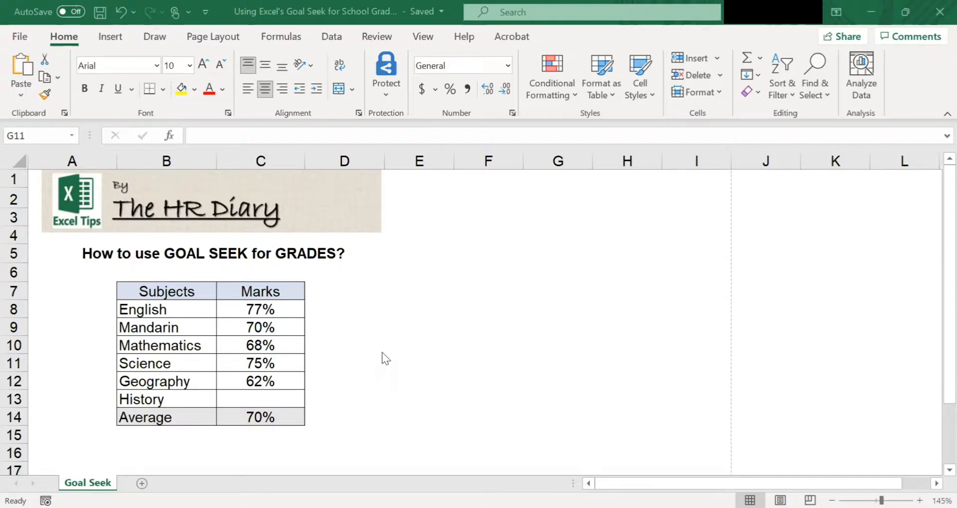
{"action": "mouse_move", "coordinate": [284, 428]}
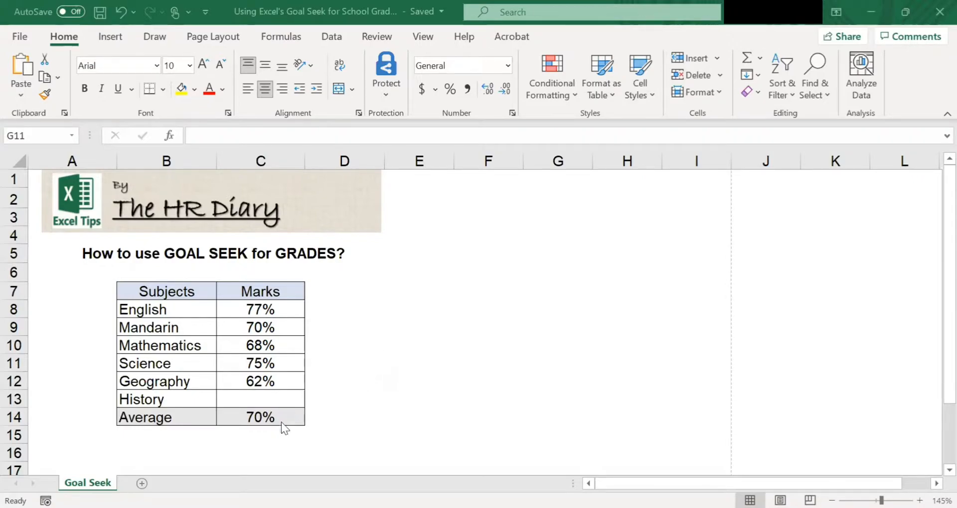
Check the Average formula in C14, then try 82% as the History mark
{"action": "left_click", "coordinate": [260, 417]}
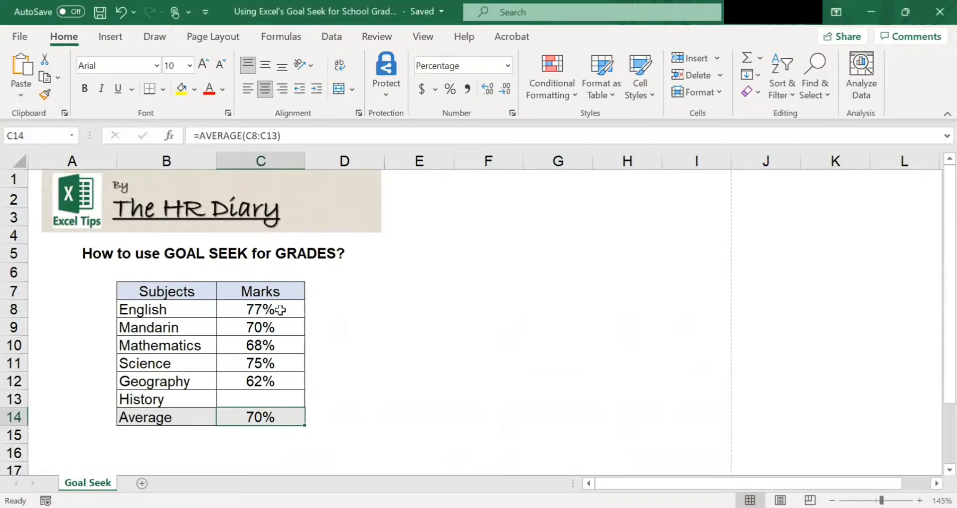
{"action": "mouse_move", "coordinate": [169, 408]}
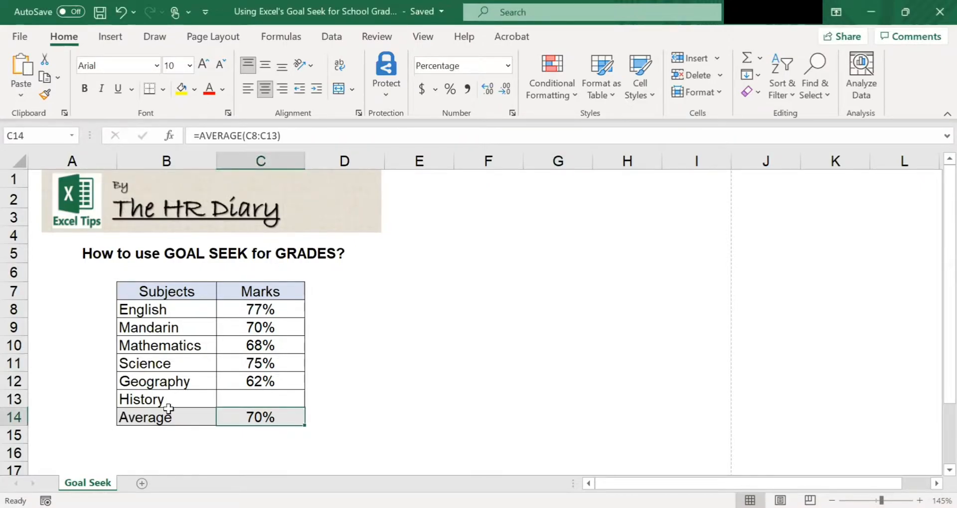
{"action": "left_click", "coordinate": [261, 400]}
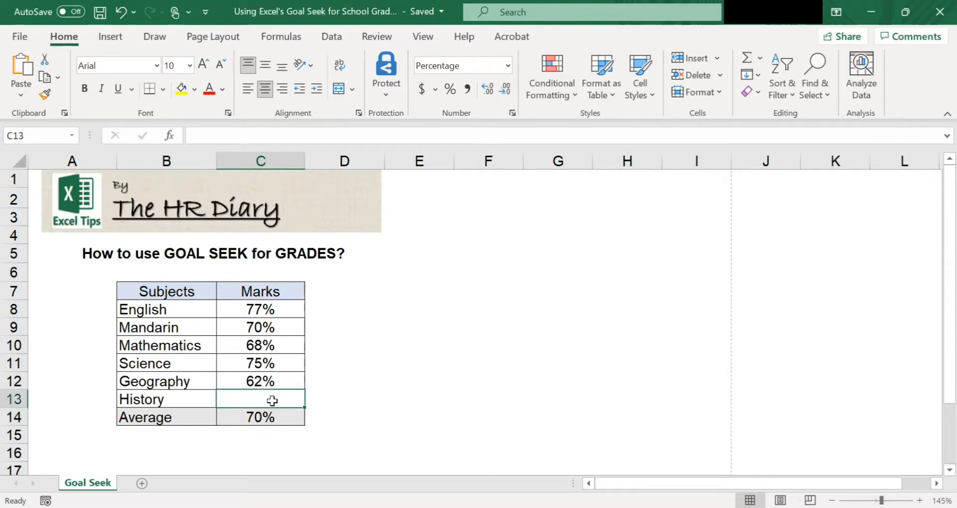
{"action": "mouse_move", "coordinate": [281, 418]}
{"action": "type", "text": "80"}
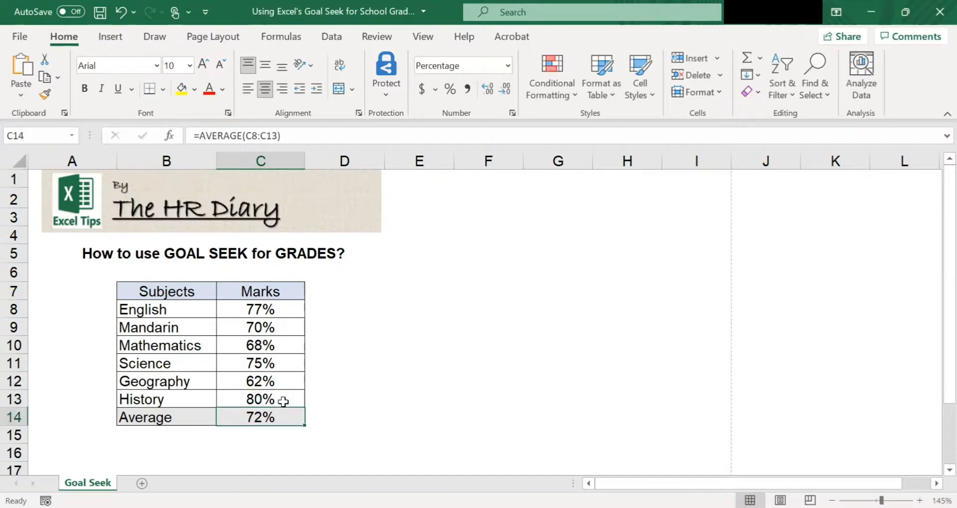
{"action": "mouse_move", "coordinate": [290, 418]}
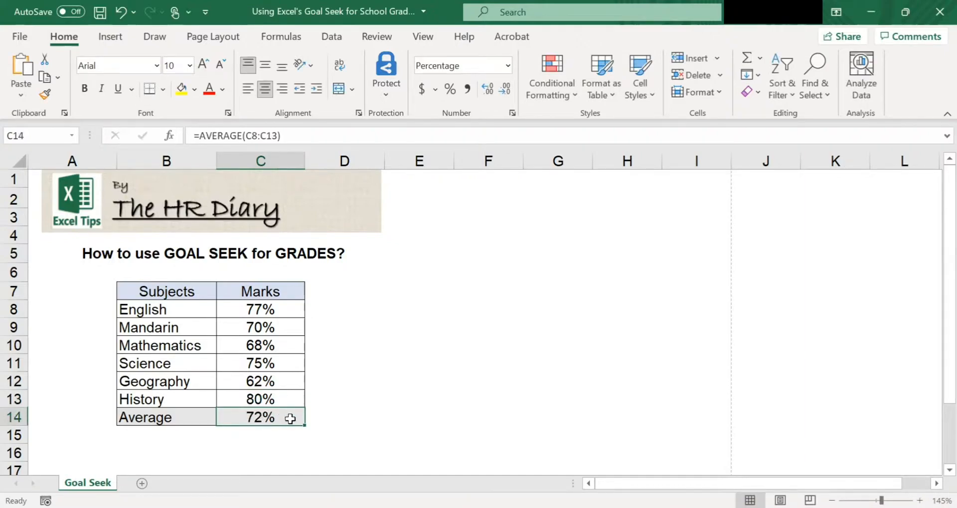
{"action": "left_click", "coordinate": [261, 400]}
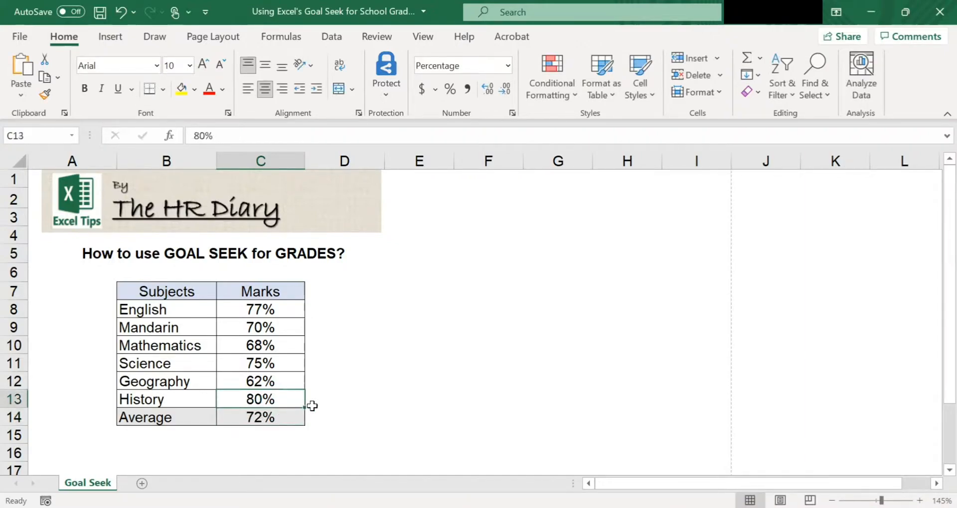
{"action": "type", "text": "82%"}
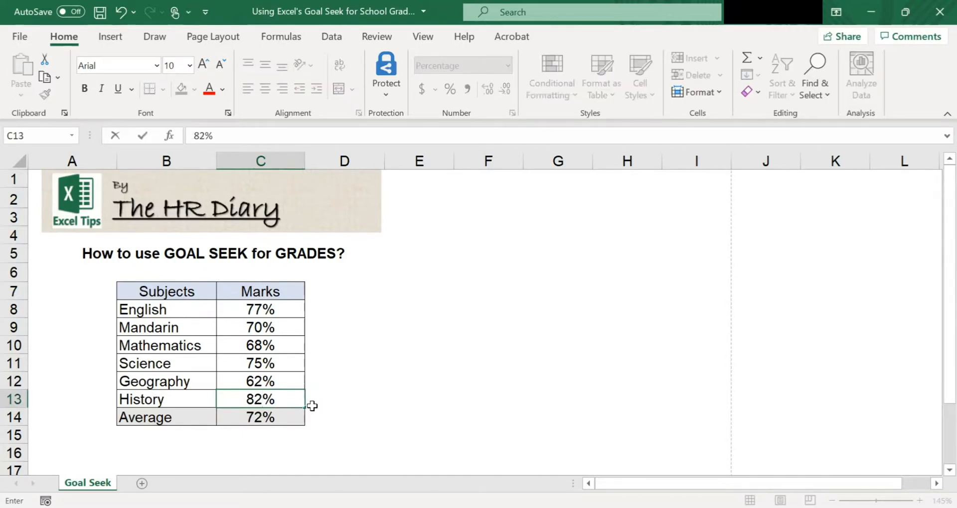
{"action": "left_click", "coordinate": [261, 418]}
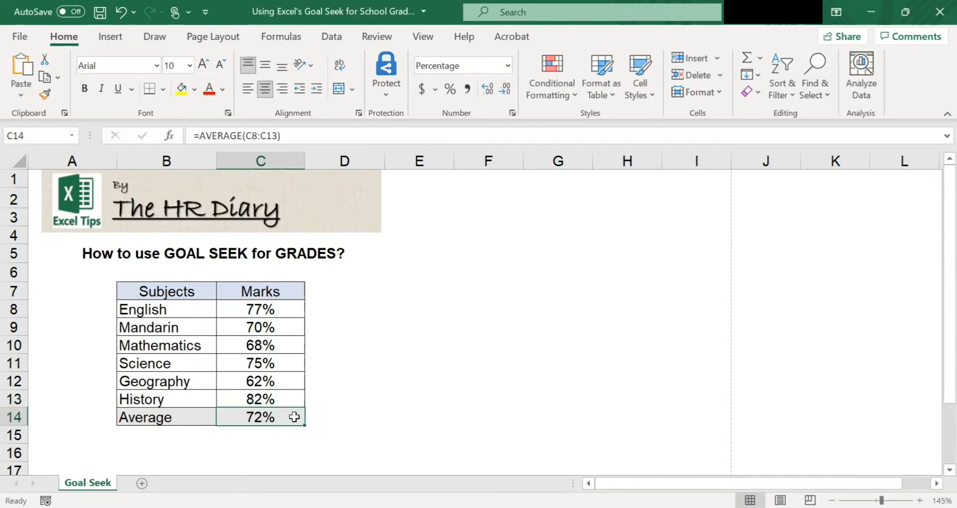
Try 85% for History, watch the Average reach 73%, then clear History
{"action": "left_click", "coordinate": [261, 400]}
{"action": "type", "text": "85"}
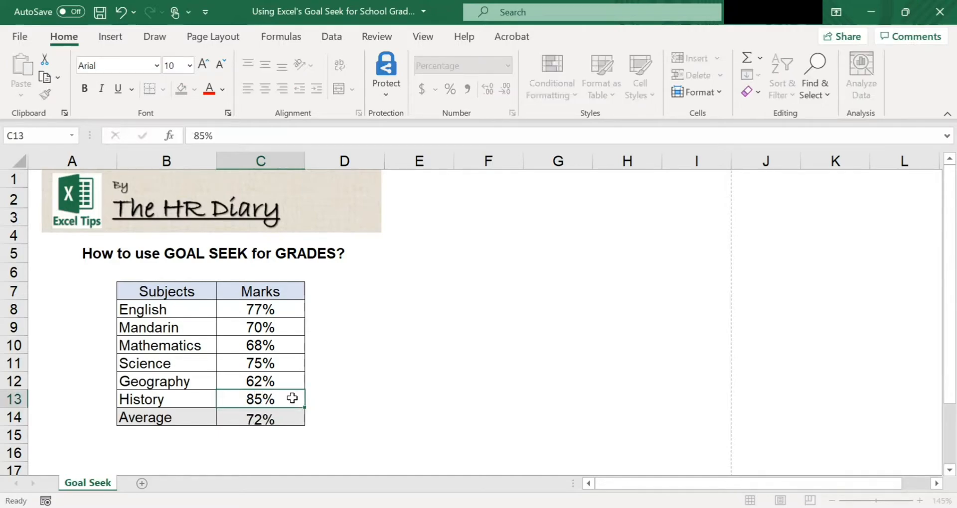
{"action": "left_click", "coordinate": [259, 418]}
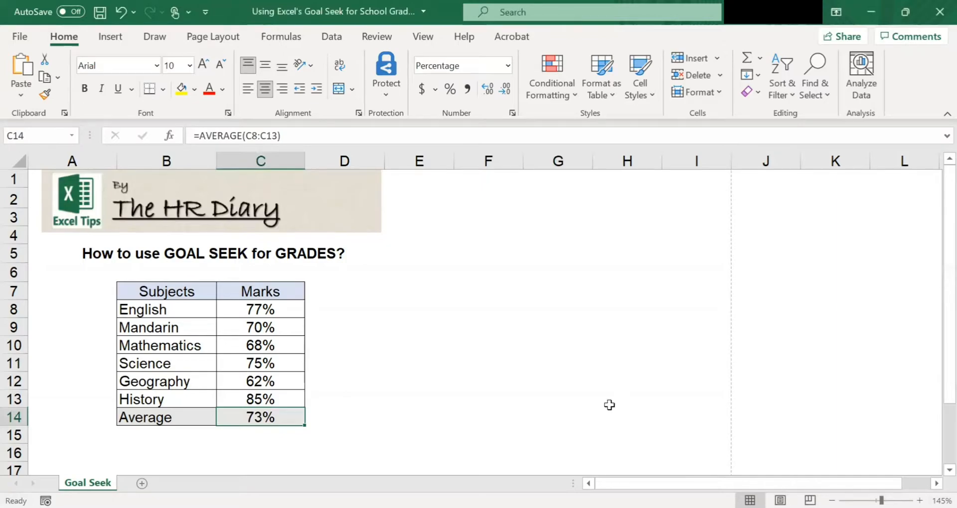
{"action": "mouse_move", "coordinate": [280, 397]}
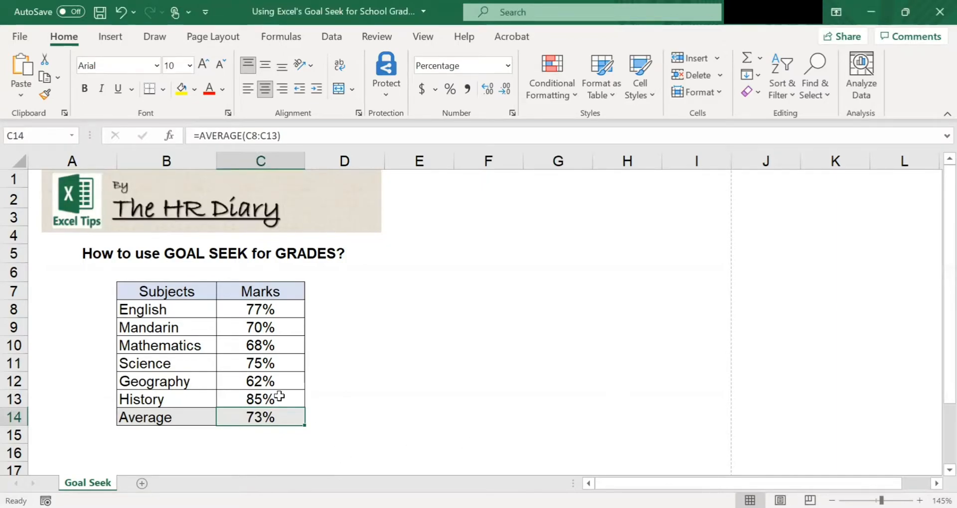
{"action": "left_click", "coordinate": [260, 399]}
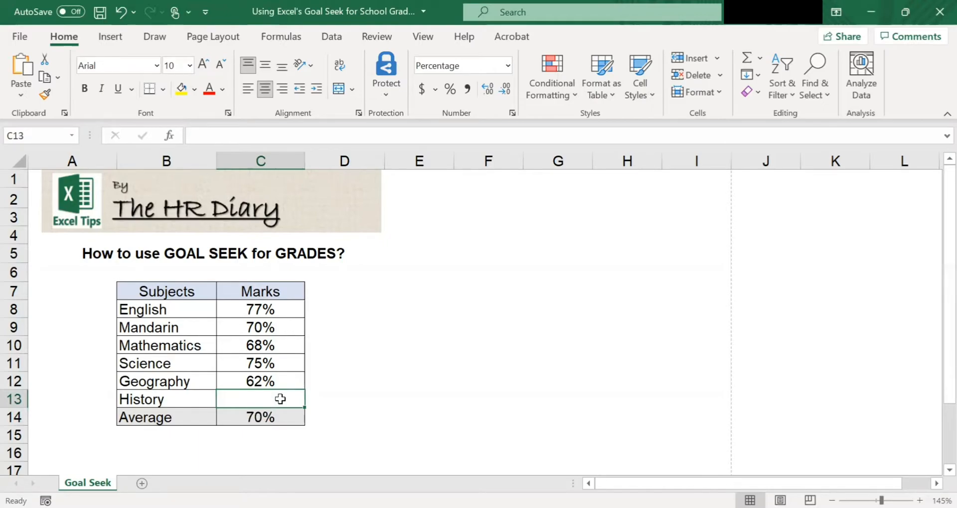
{"action": "mouse_move", "coordinate": [382, 362]}
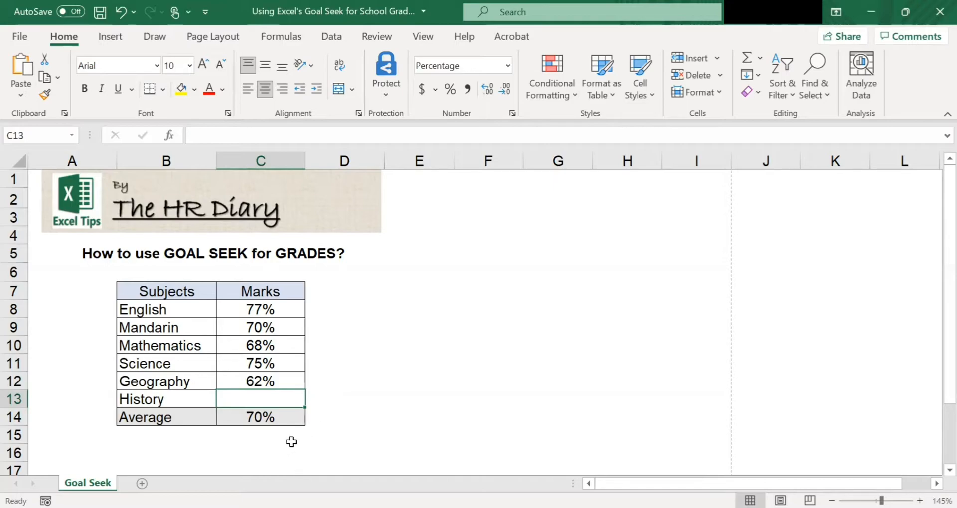
{"action": "mouse_move", "coordinate": [293, 410]}
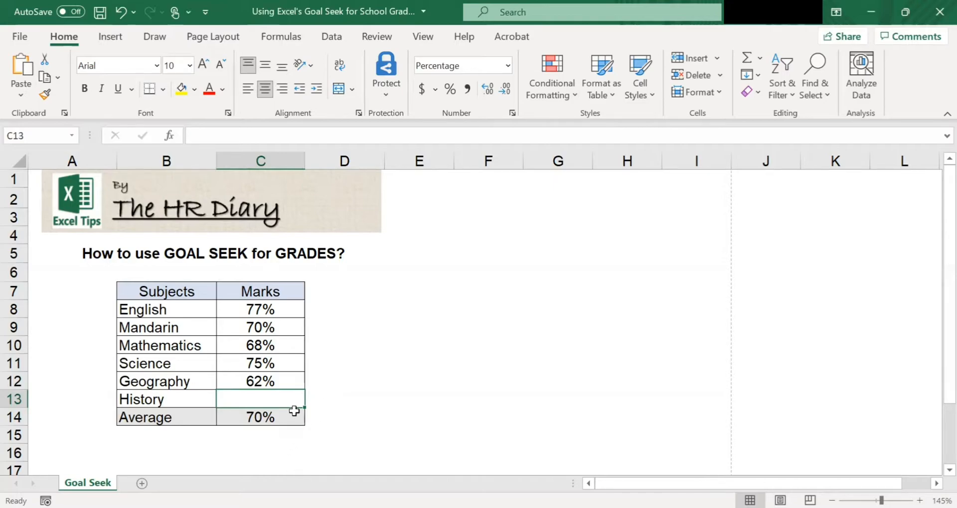
{"action": "left_click", "coordinate": [260, 418]}
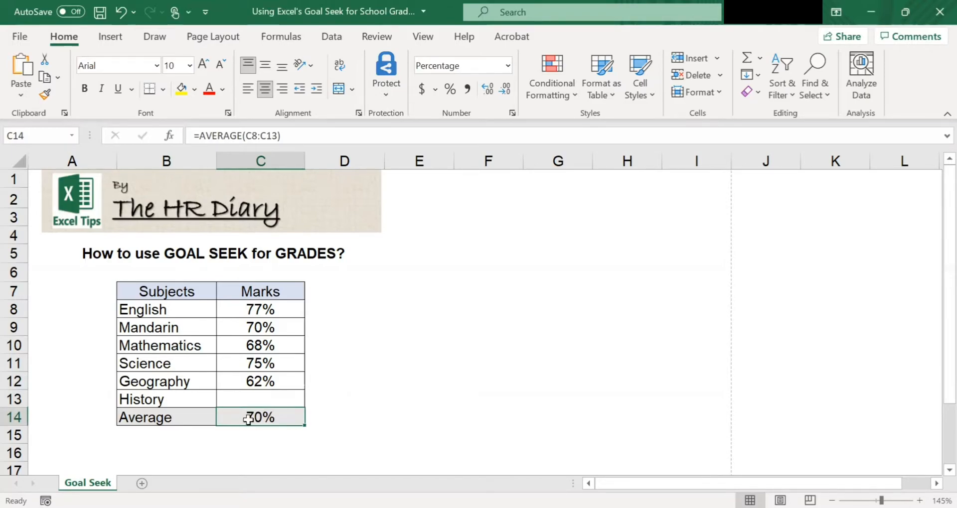
{"action": "mouse_move", "coordinate": [274, 418]}
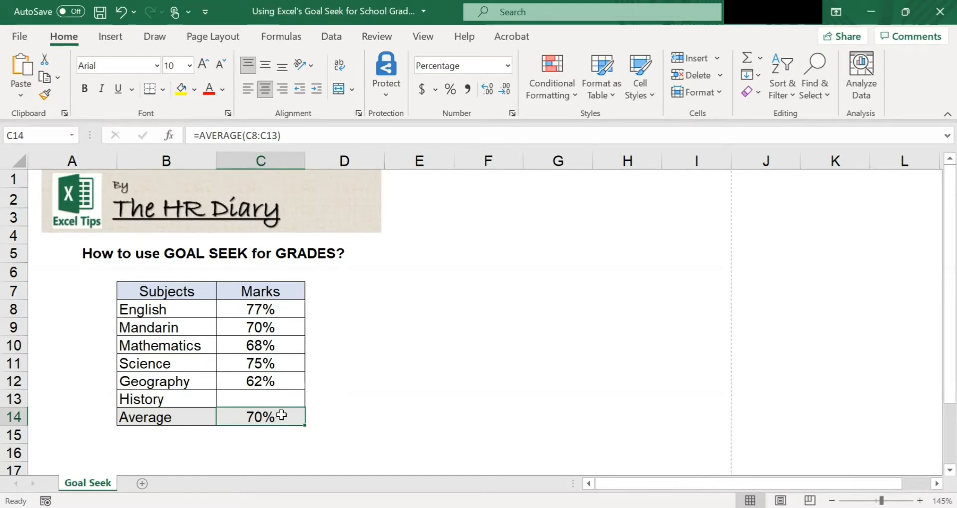
{"action": "mouse_move", "coordinate": [273, 419]}
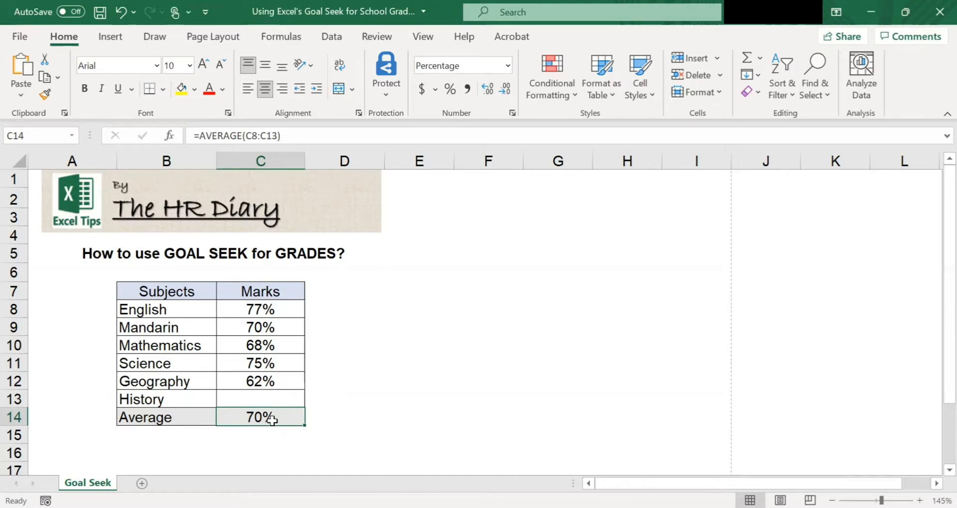
{"action": "mouse_move", "coordinate": [293, 418]}
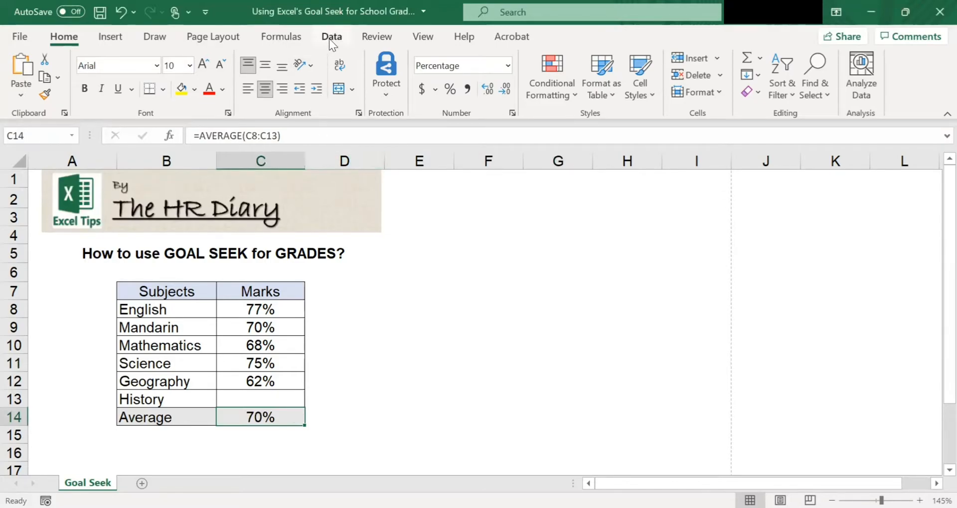
Launch Goal Seek from the Data tab's What-If Analysis menu
{"action": "left_click", "coordinate": [332, 37]}
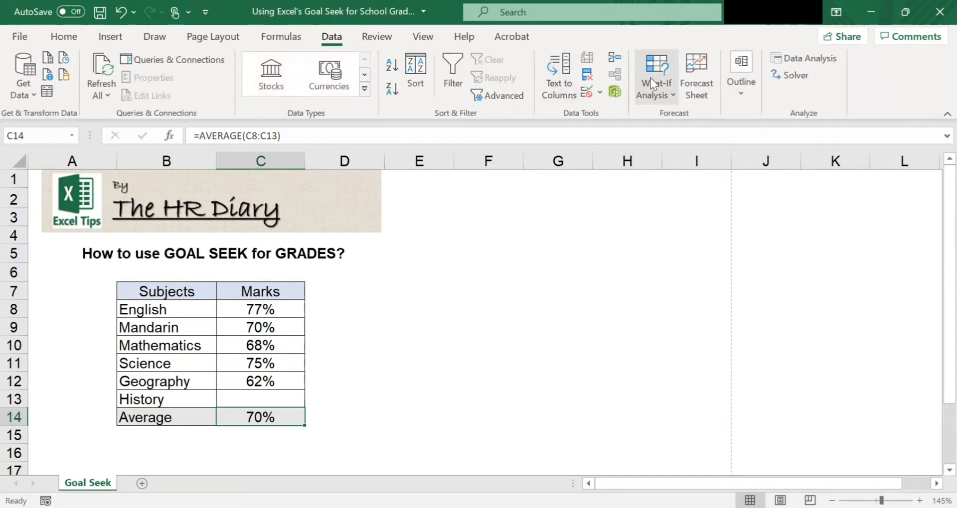
{"action": "left_click", "coordinate": [655, 76]}
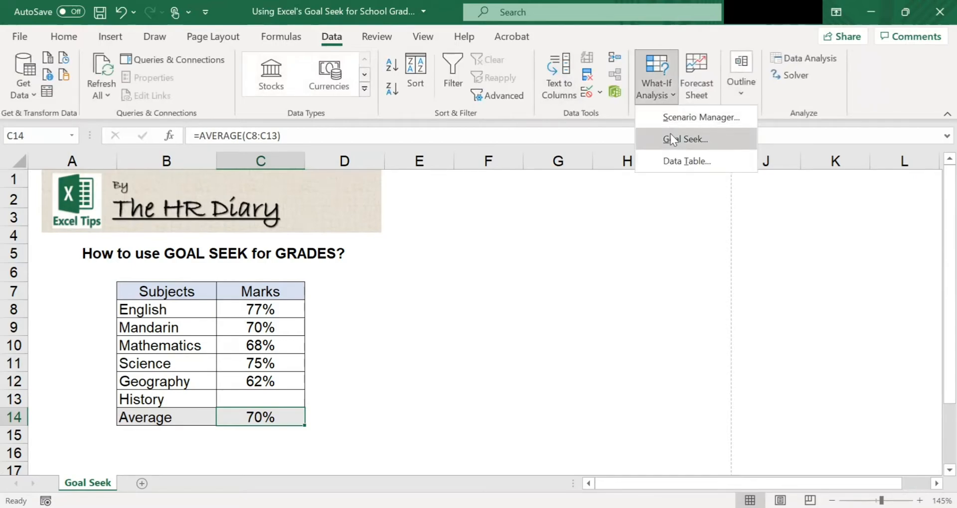
{"action": "left_click", "coordinate": [686, 139]}
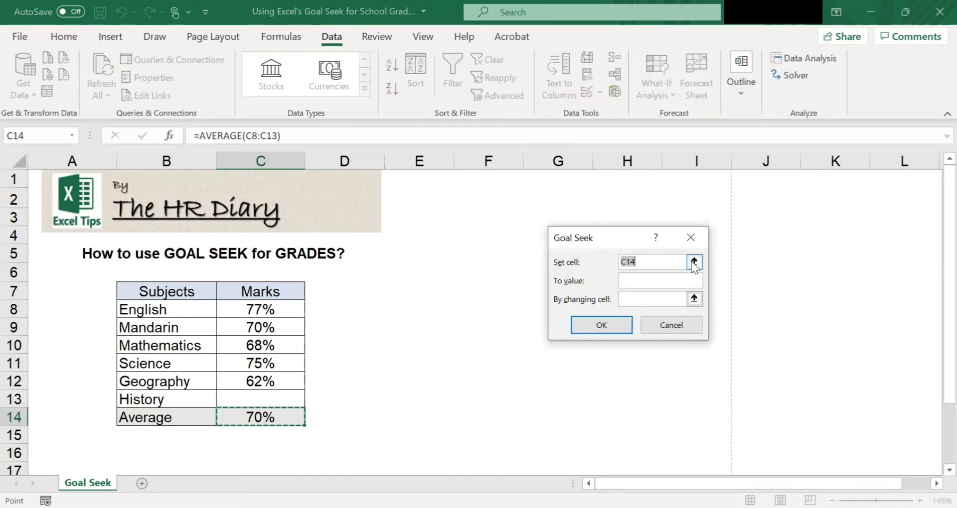
Target the Average in C14 at 75% by changing the History mark in C13
{"action": "left_click", "coordinate": [694, 262]}
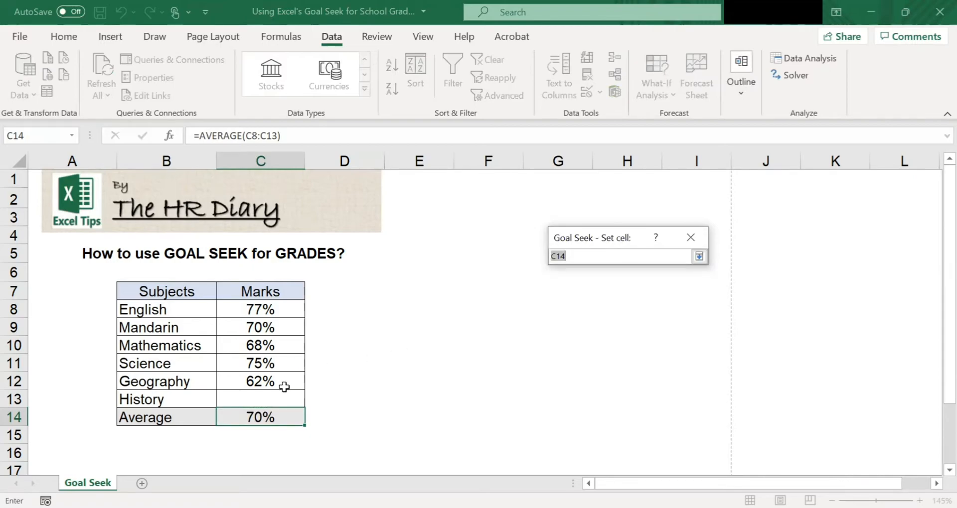
{"action": "mouse_move", "coordinate": [261, 416]}
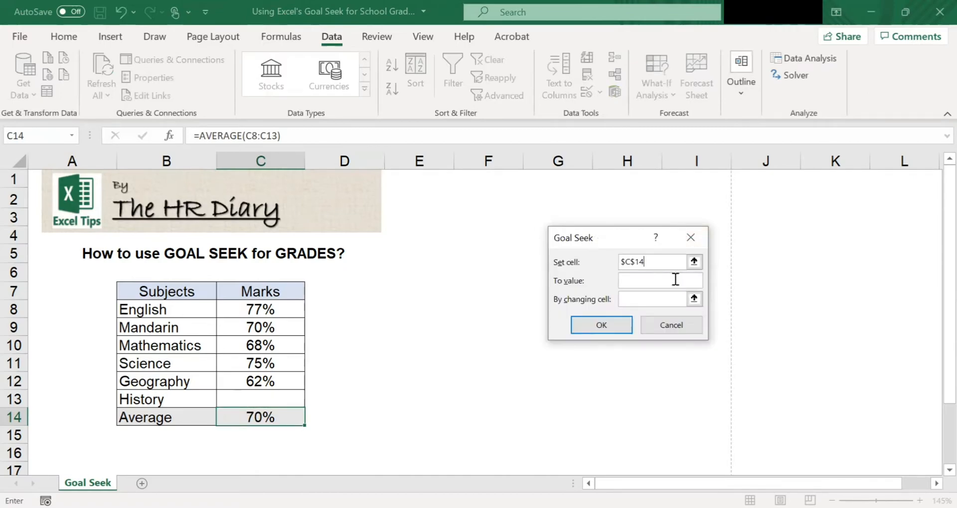
{"action": "left_click", "coordinate": [659, 280]}
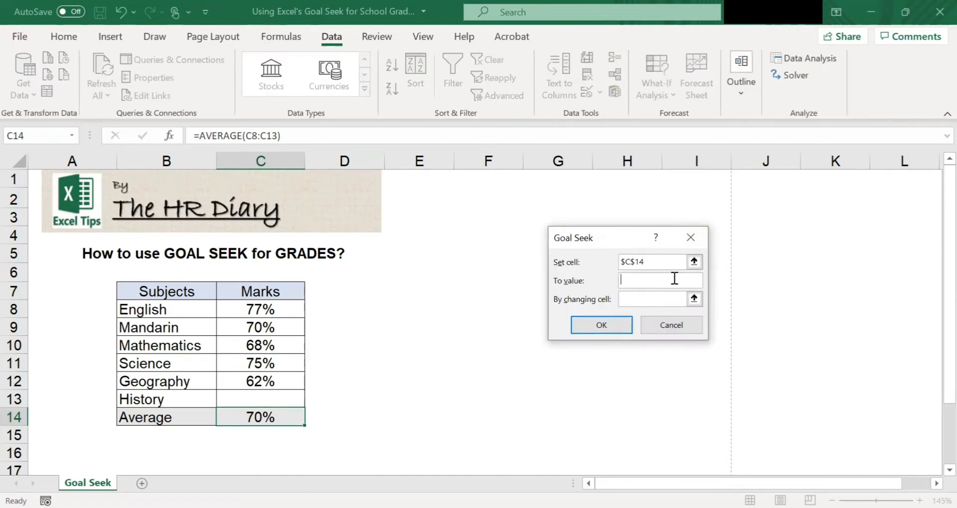
{"action": "type", "text": "75"}
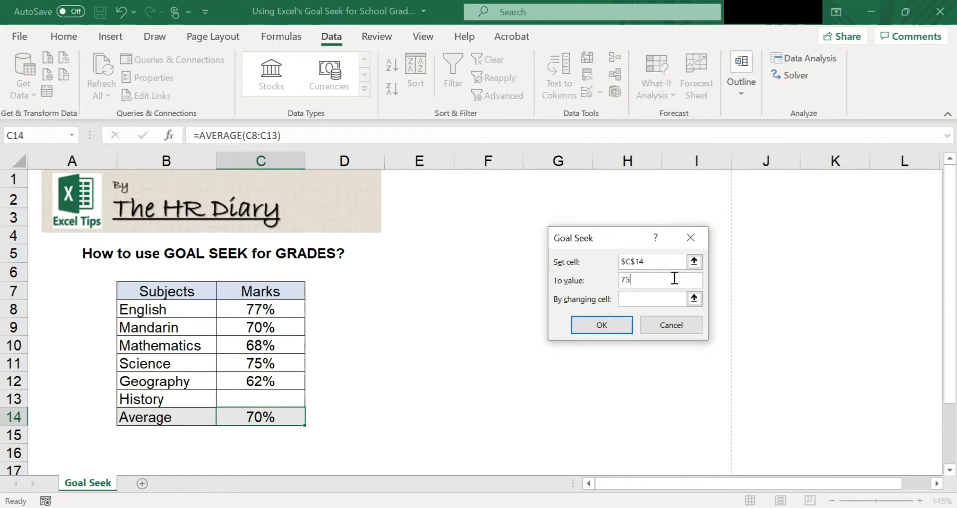
{"action": "type", "text": "%"}
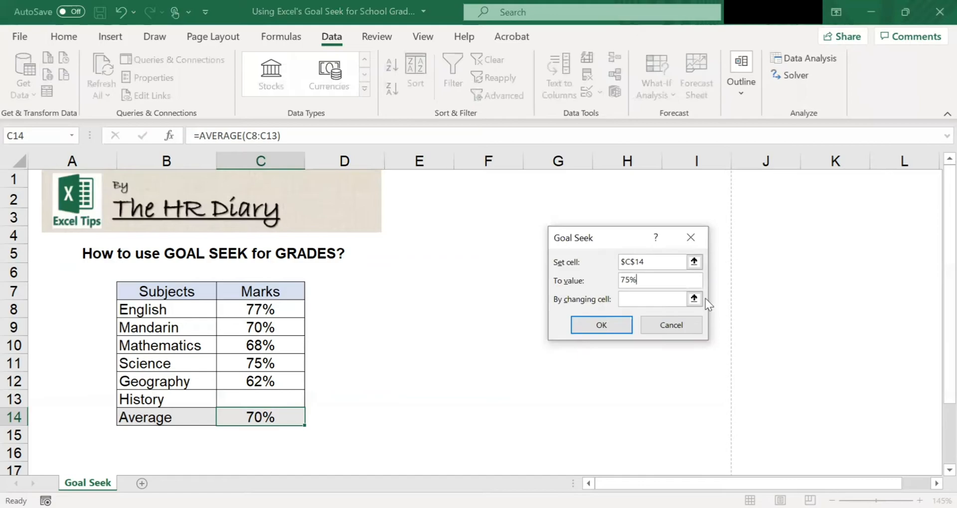
{"action": "left_click", "coordinate": [653, 299]}
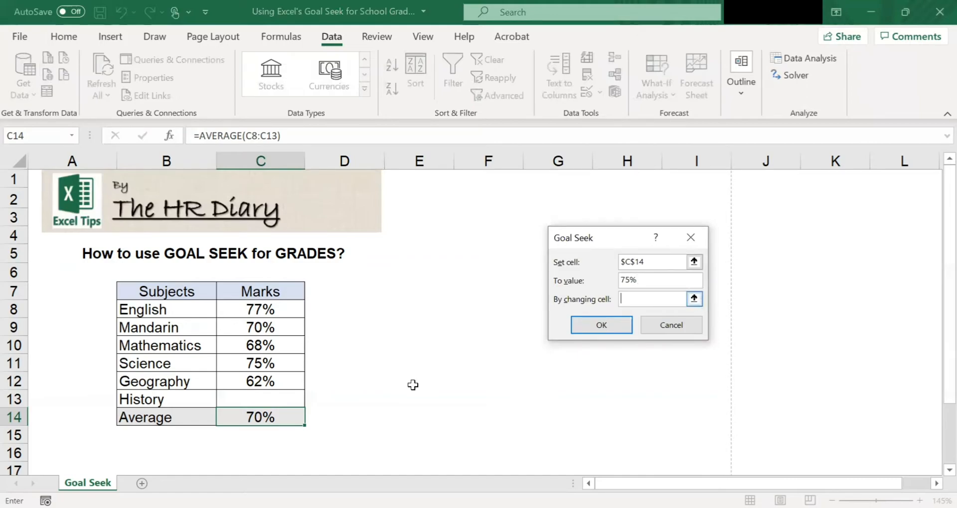
{"action": "left_click", "coordinate": [260, 400]}
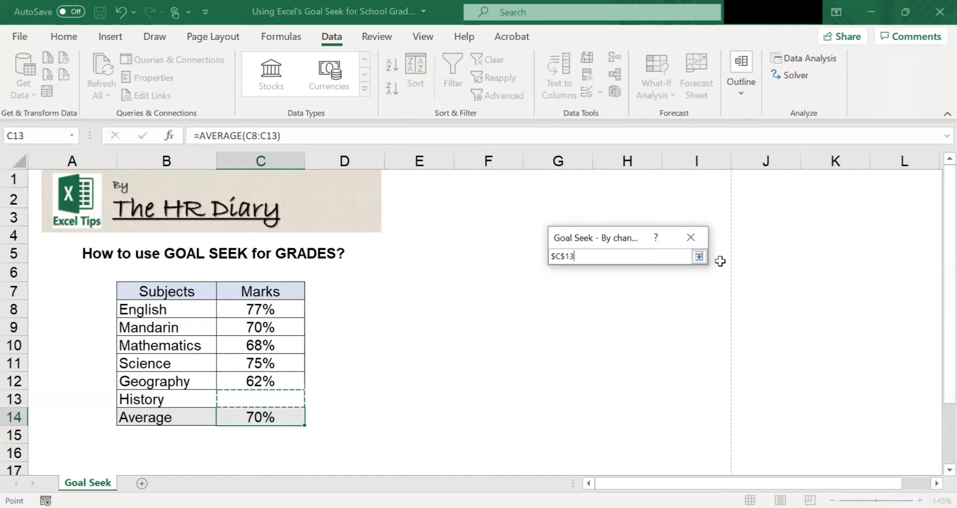
{"action": "left_click", "coordinate": [698, 256]}
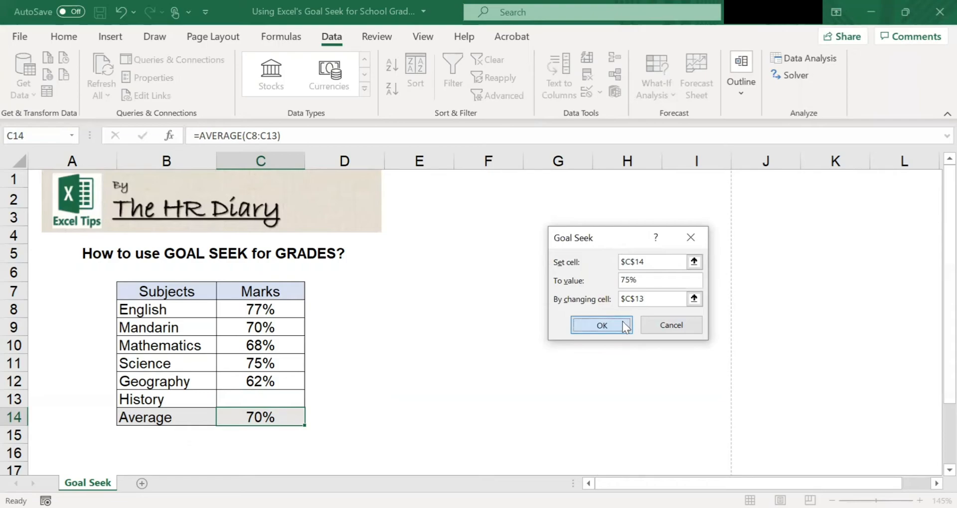
Run Goal Seek so History fills with 98% and Average hits 75%
{"action": "left_click", "coordinate": [601, 325]}
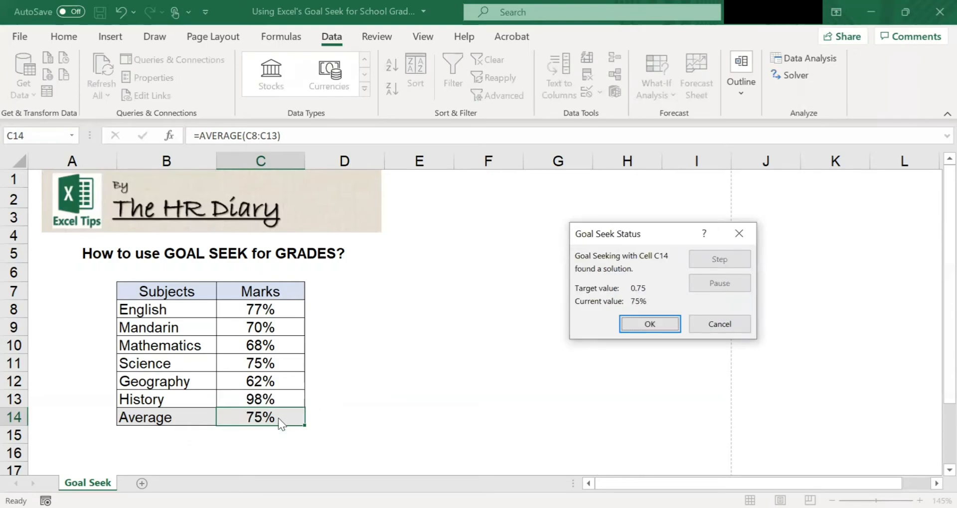
{"action": "mouse_move", "coordinate": [293, 412]}
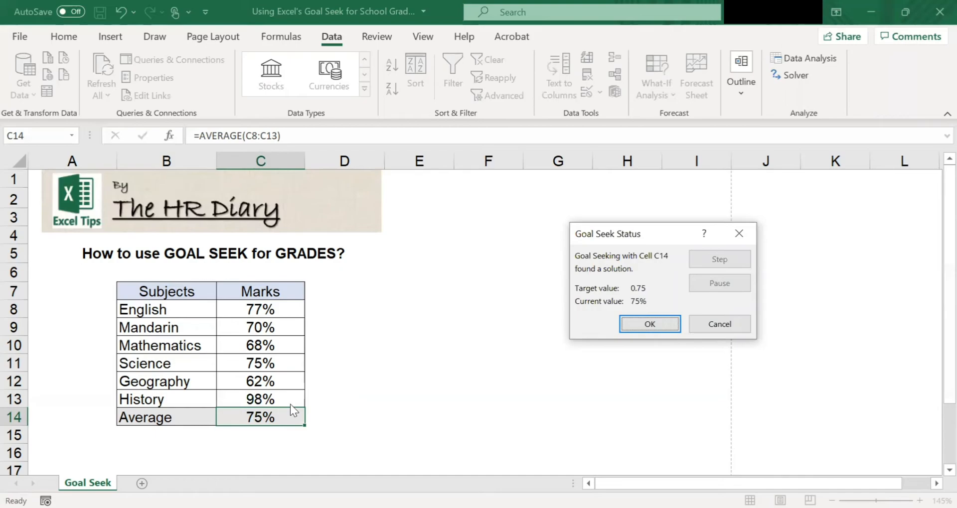
{"action": "mouse_move", "coordinate": [269, 421]}
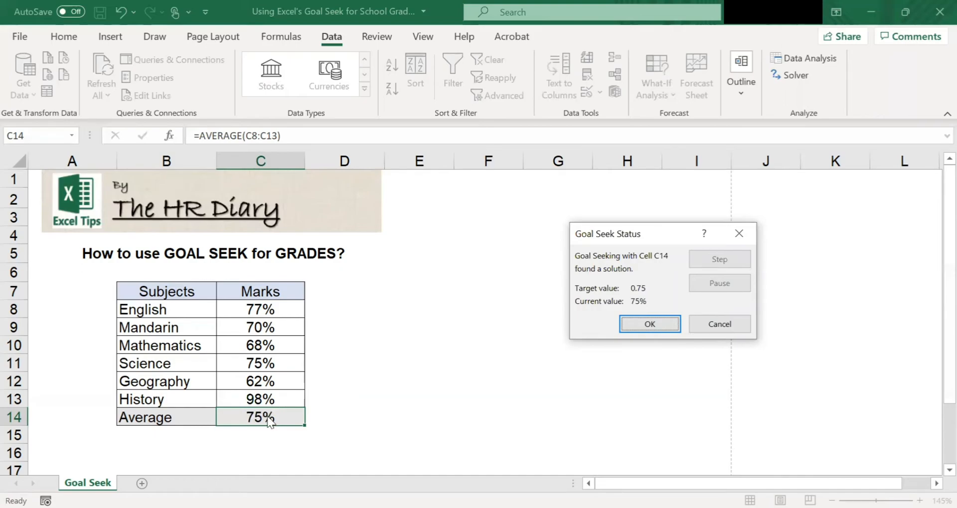
{"action": "mouse_move", "coordinate": [282, 415]}
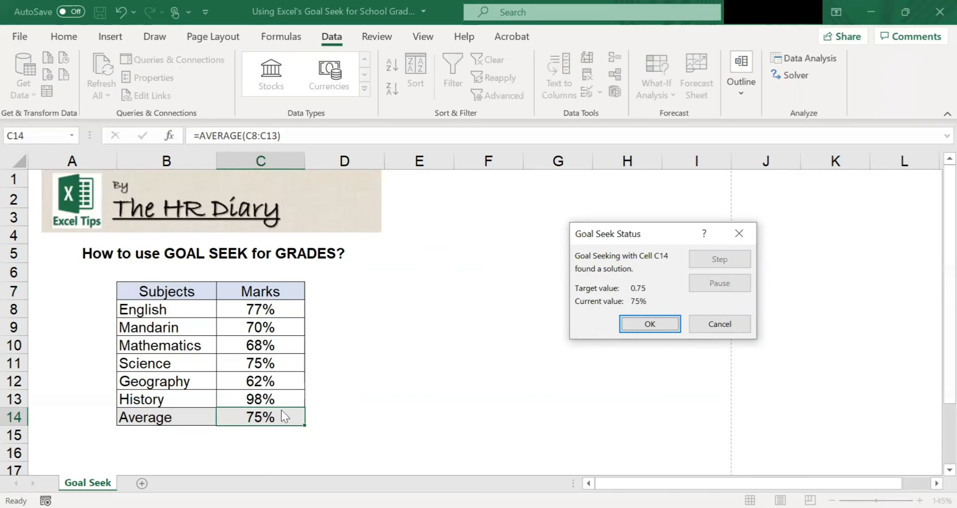
{"action": "mouse_move", "coordinate": [279, 406]}
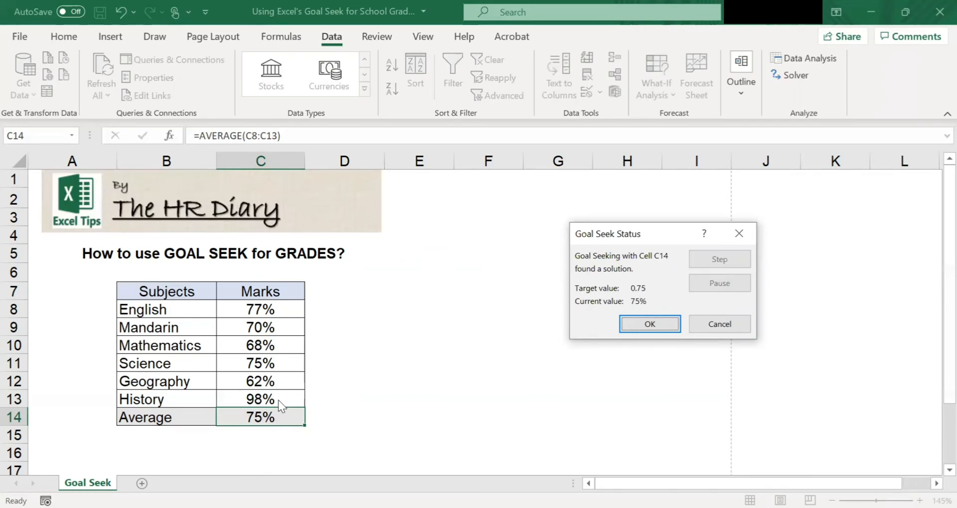